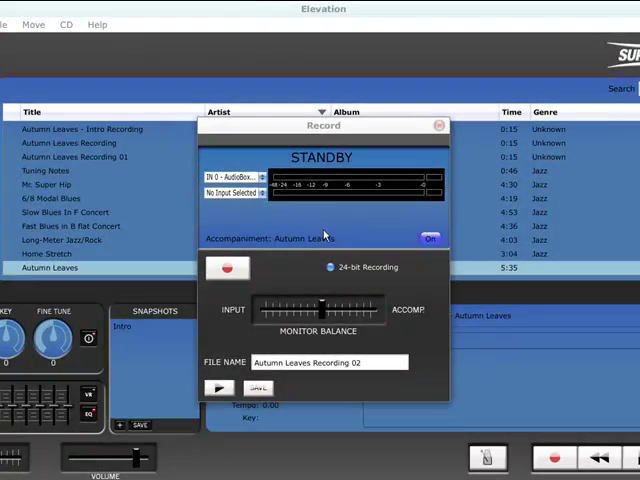
Arm the recorder with Autumn Leaves as accompaniment and set the input/accompaniment monitor balance
left_click(428, 240)
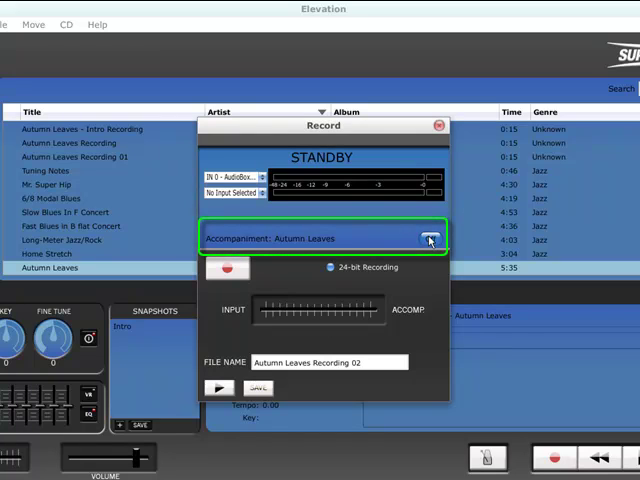
left_click(424, 238)
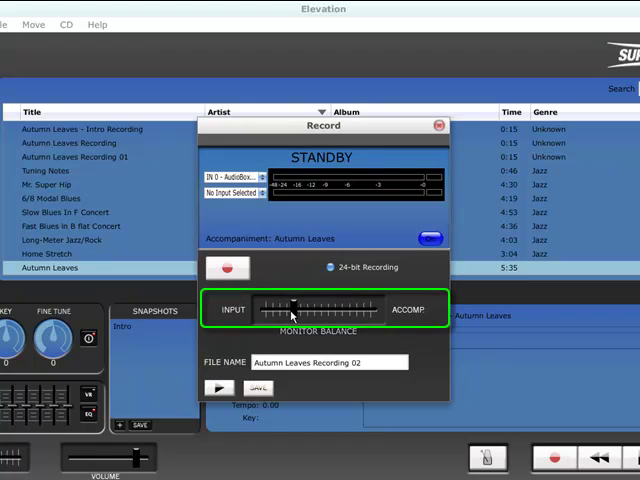
left_click_drag(292, 308, 340, 308)
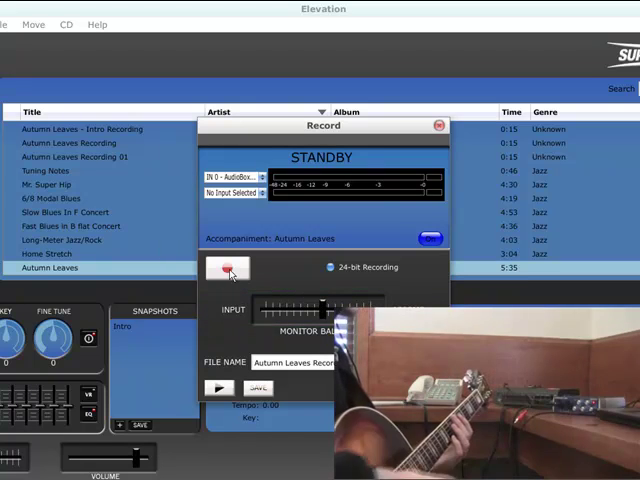
Record a guitar take over Autumn Leaves, then stop recording
left_click(228, 268)
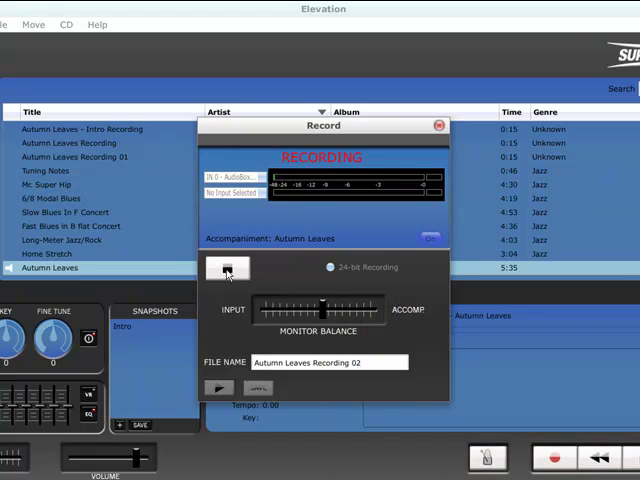
left_click(228, 268)
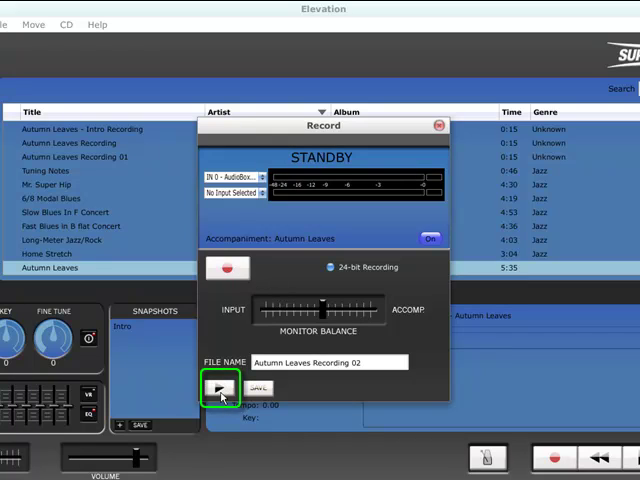
Play back the take for review, then save it as Autumn Leaves Recording 02
left_click(218, 388)
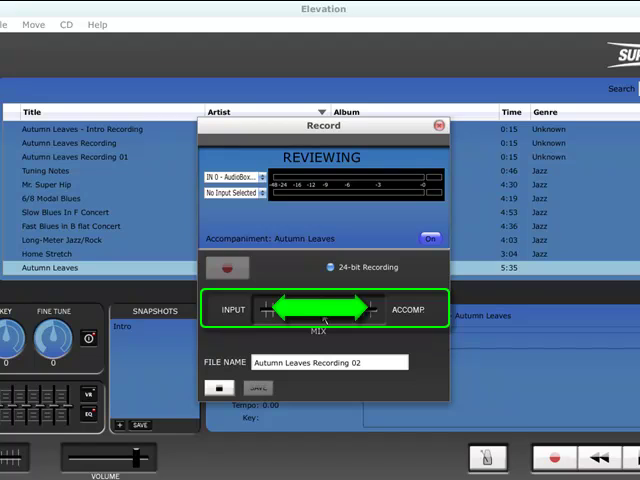
left_click(256, 388)
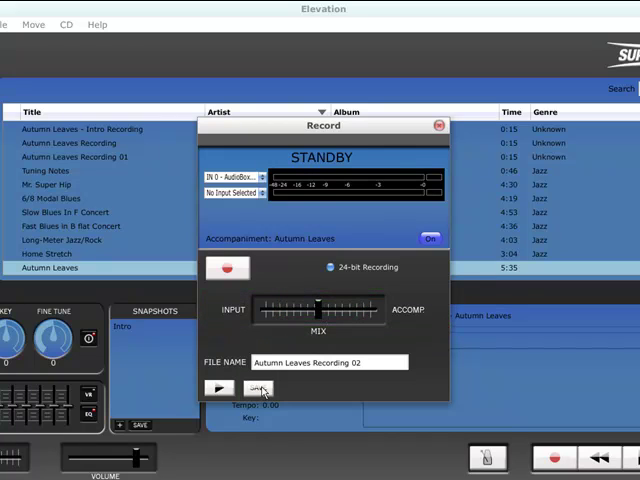
left_click(258, 388)
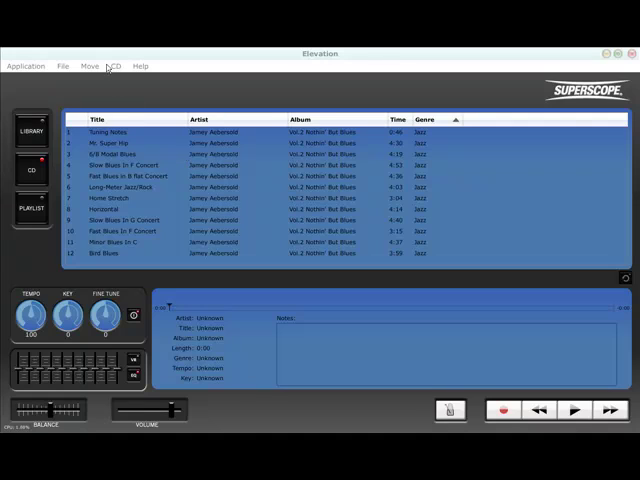
Load the blues track from the library into the waveform view
left_click(116, 66)
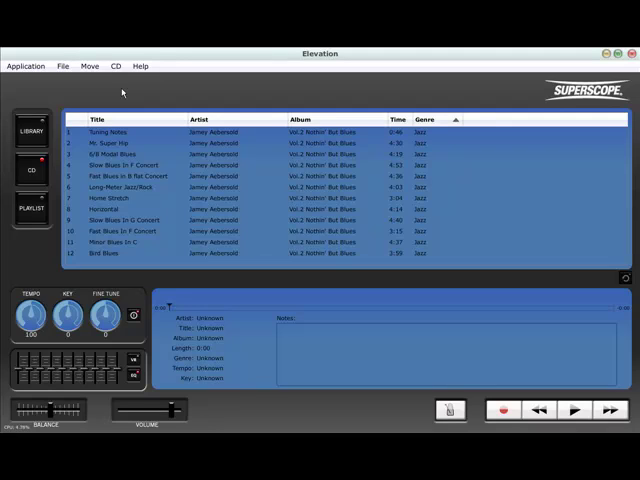
left_click(100, 132)
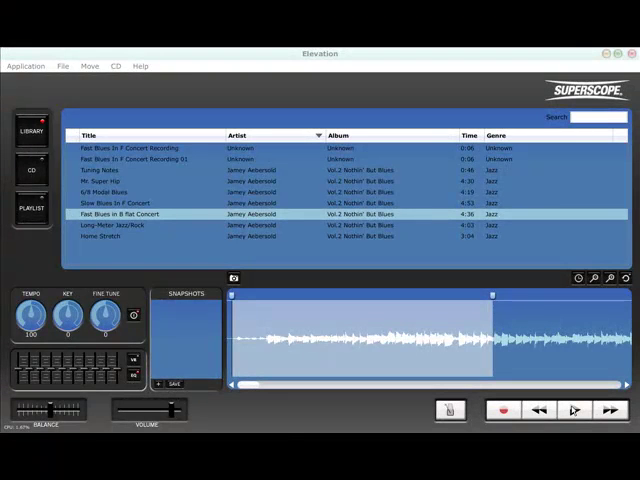
Mark the loop region and start a new snapshot of it
left_click(572, 410)
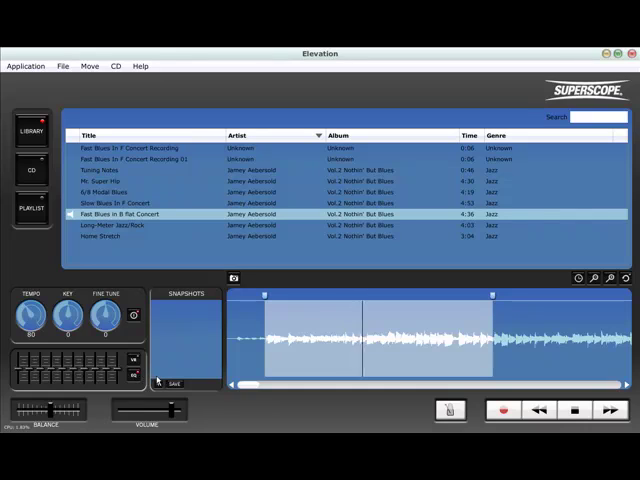
left_click(176, 384)
type("I - IV")
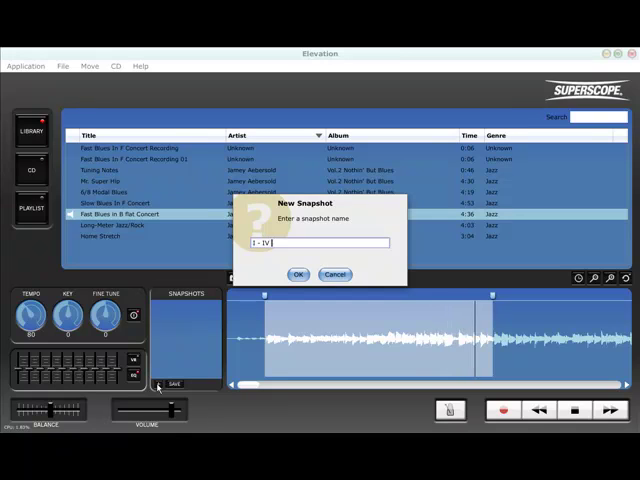
Name the loop snapshot with an 80% suffix and confirm it
type("80")
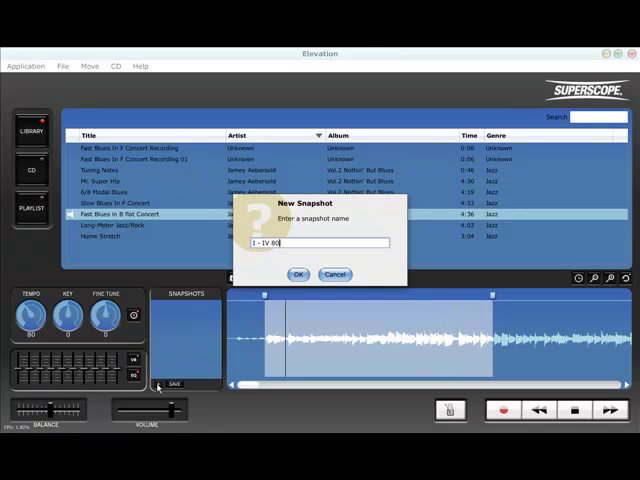
type("%")
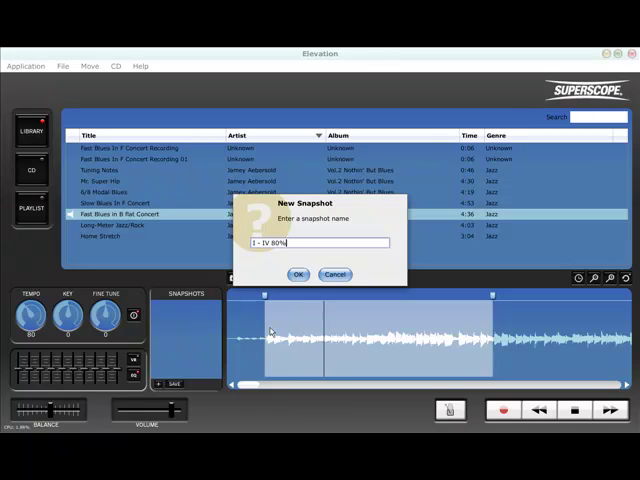
left_click(296, 274)
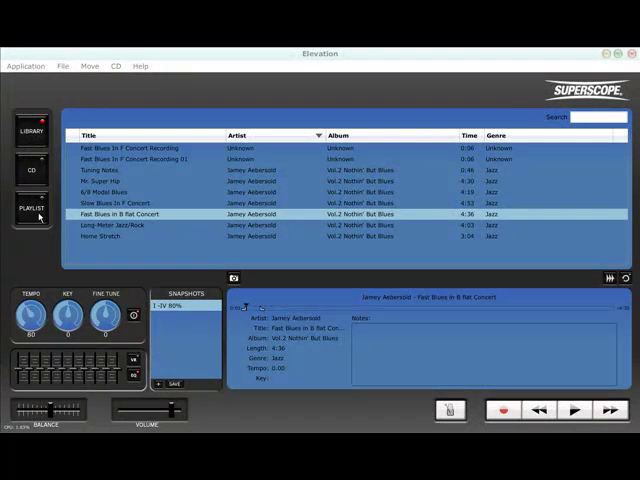
Create a new empty playlist named Practice CD
left_click(32, 208)
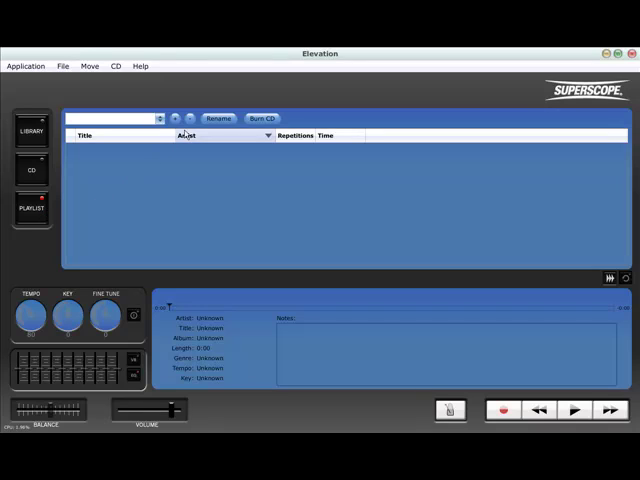
left_click(176, 118)
type("Practice")
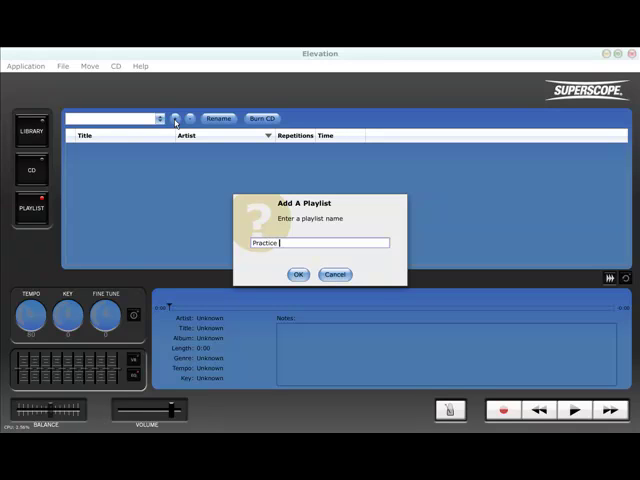
type("CD")
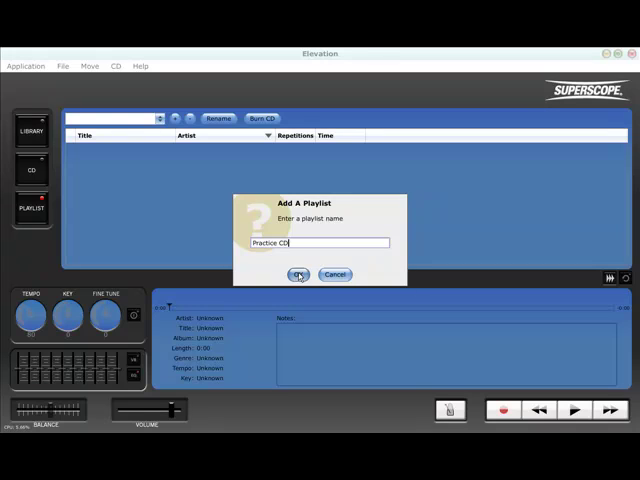
left_click(296, 276)
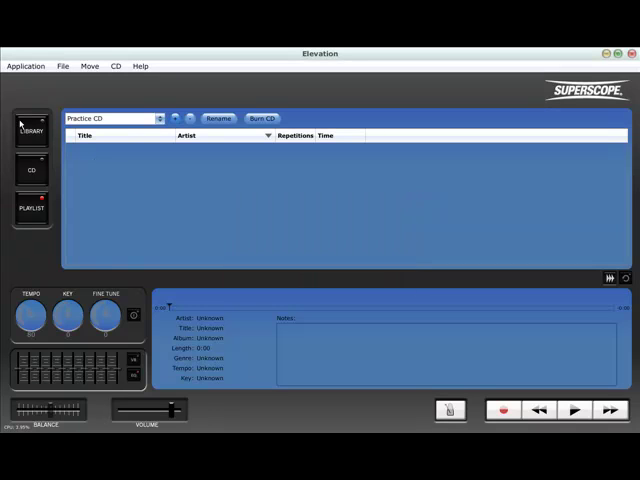
Return to the library and show the blues track's snapshots again
left_click(32, 126)
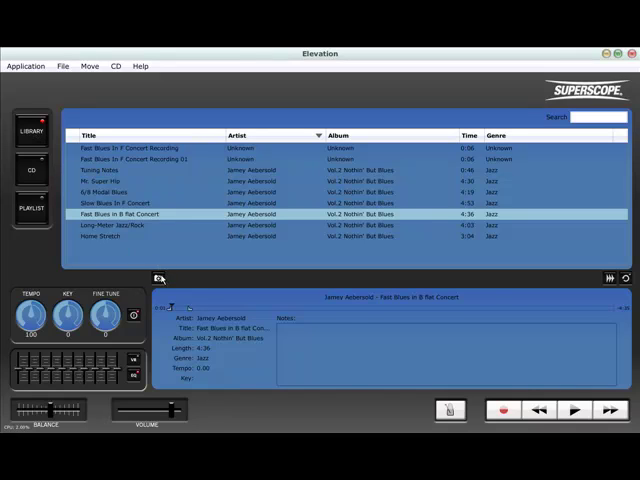
left_click(156, 278)
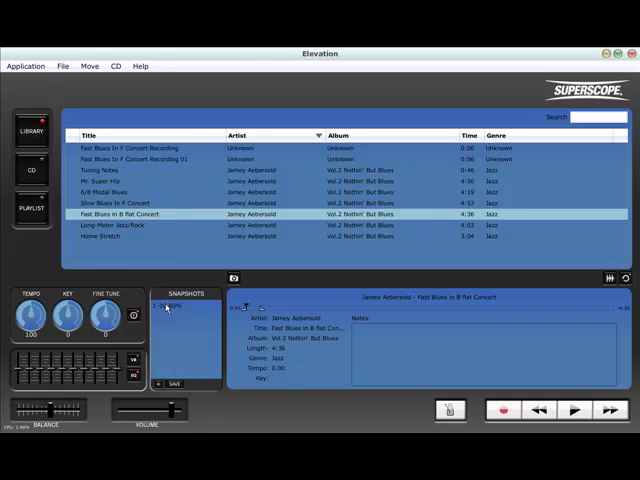